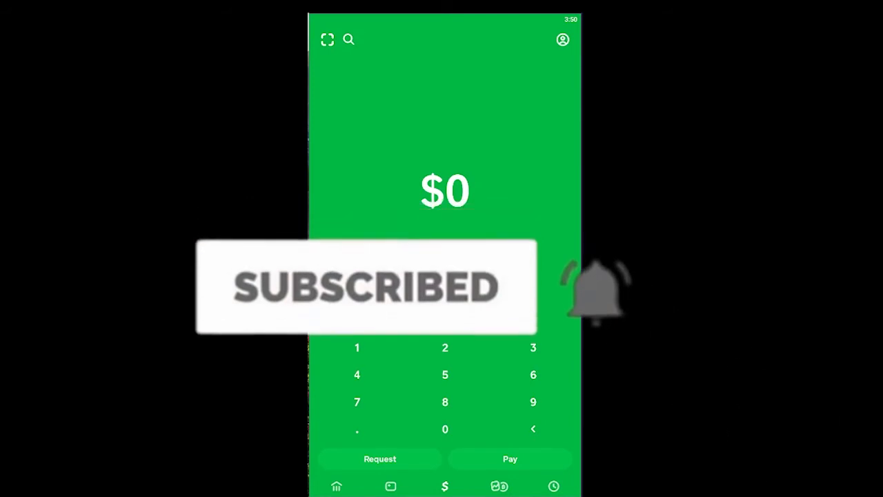
Step: Open the account profile from the top-right profile icon
click(562, 39)
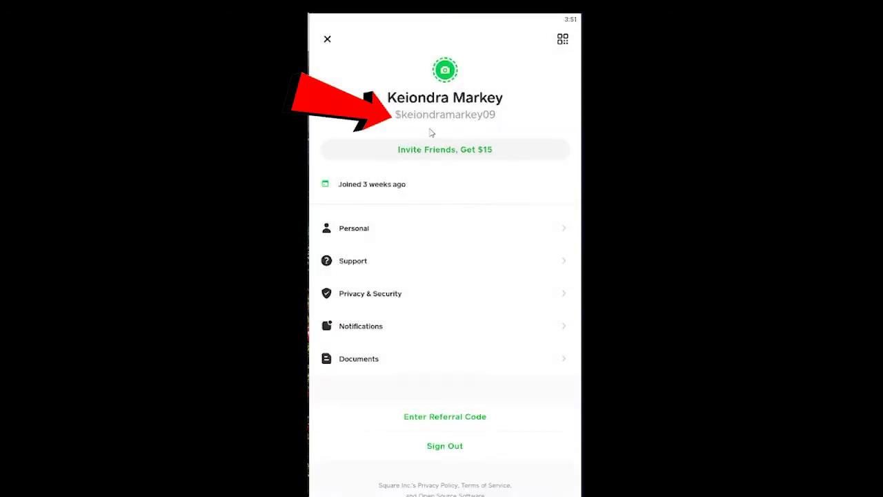
Step: From Edit $Cashtag, append '1' to the current tag and submit it with Set
click(445, 69)
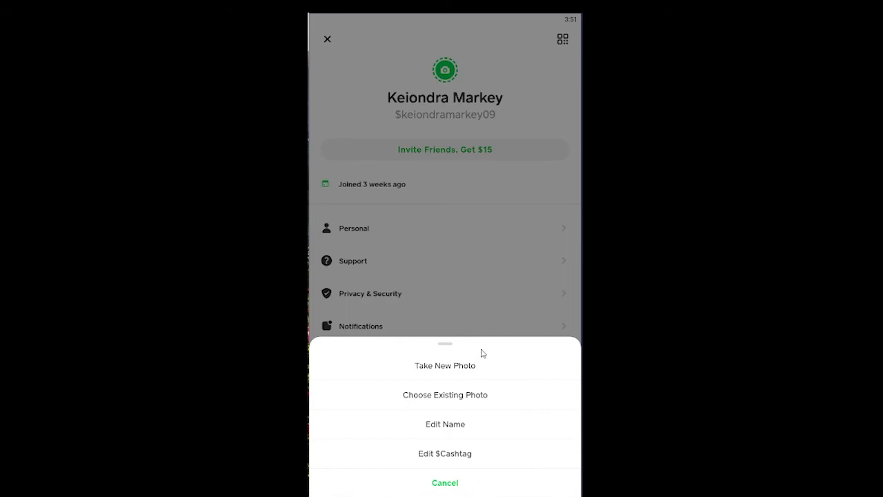
click(445, 453)
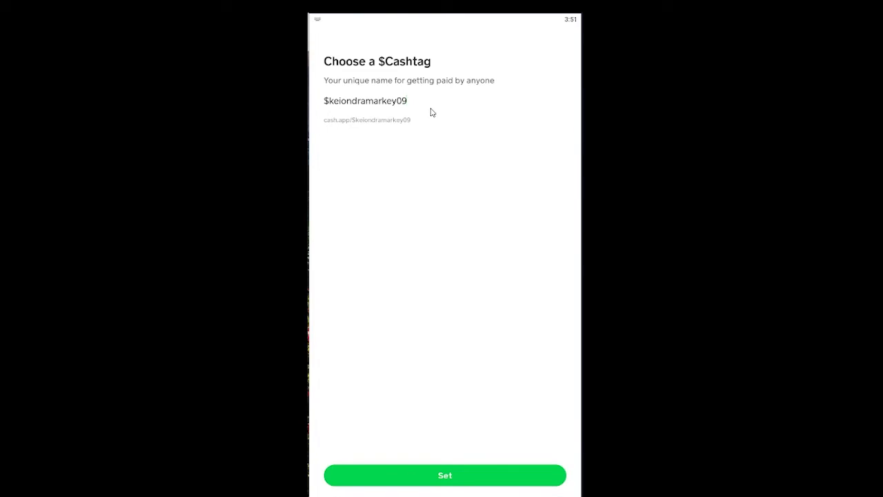
text(1)
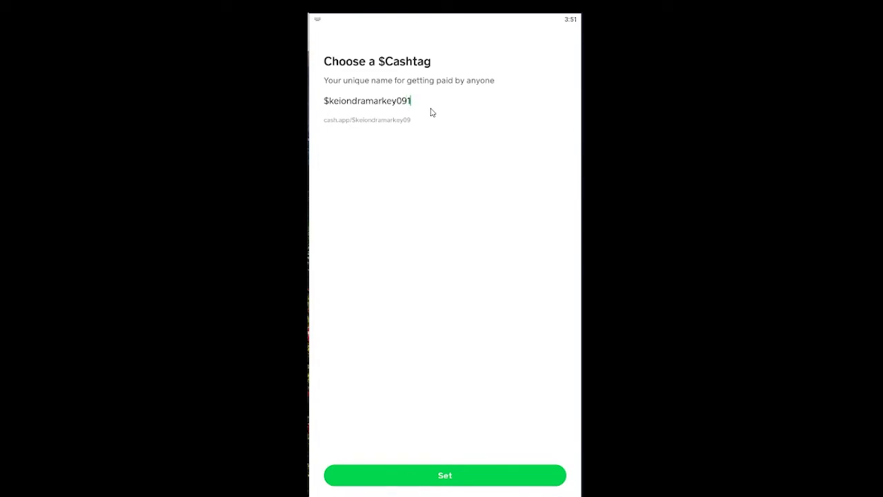
click(444, 475)
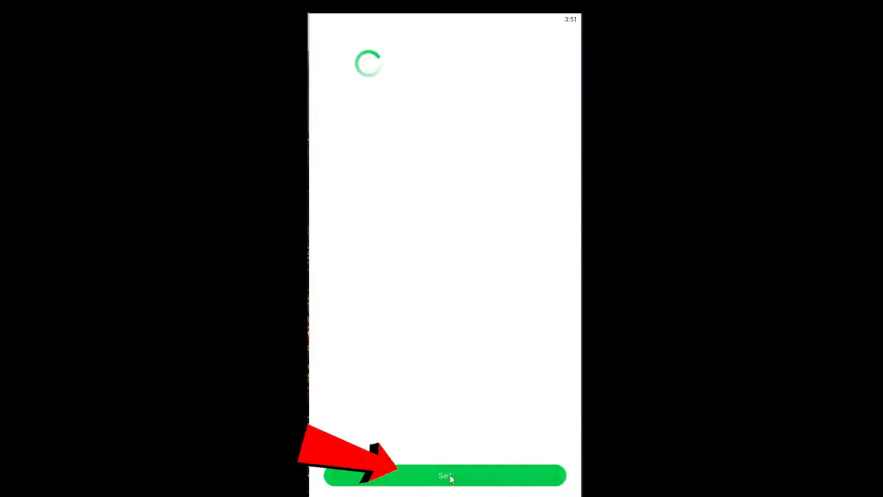
click(444, 476)
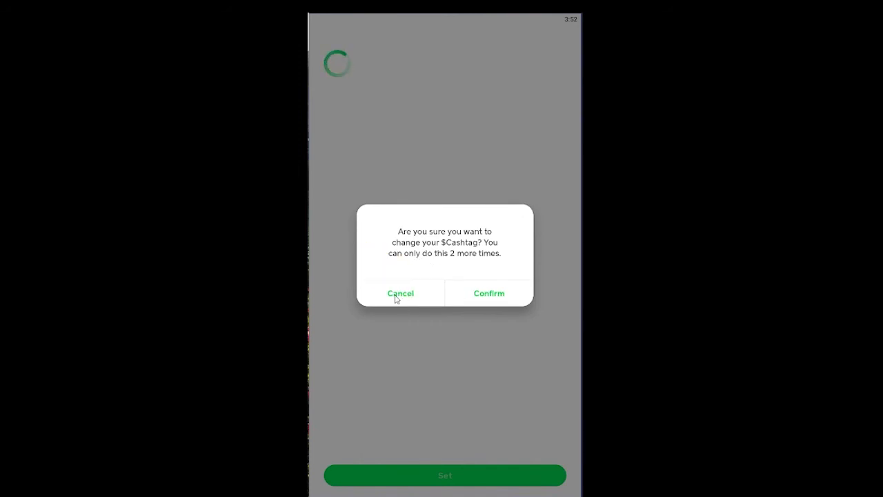
Step: Cancel the $Cashtag confirmation and back out of the editor to the profile
click(400, 293)
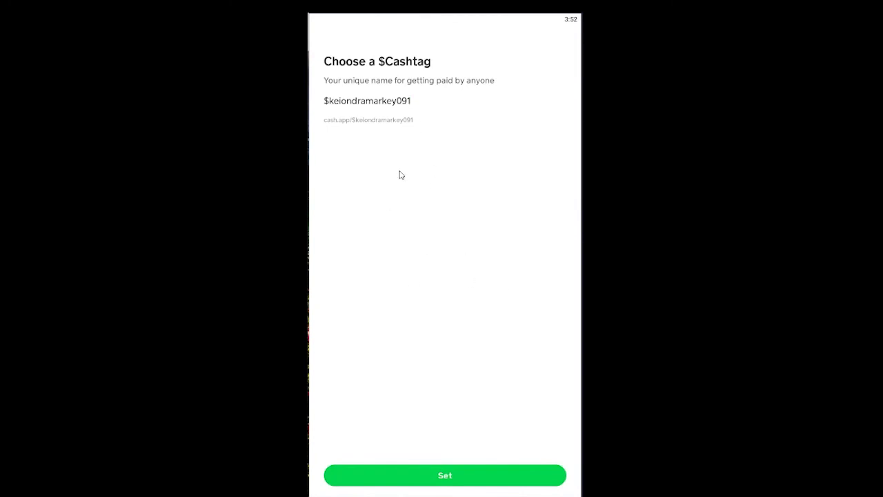
click(444, 475)
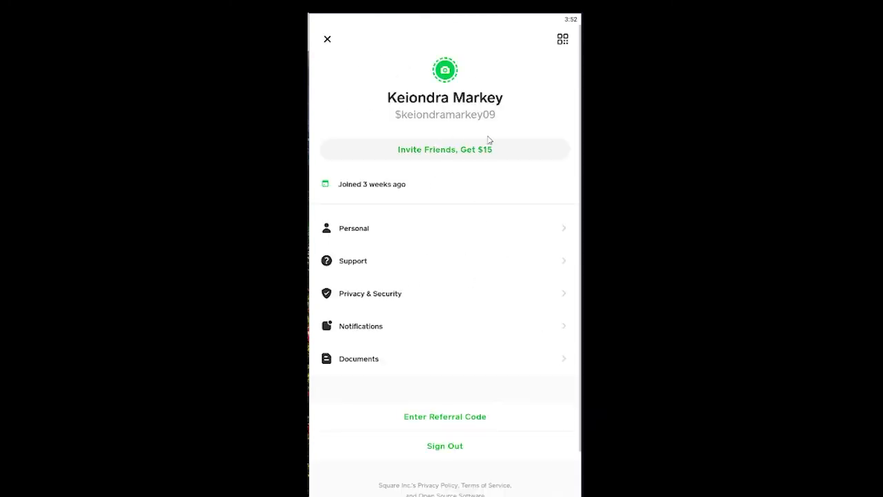
mouse_move(333, 41)
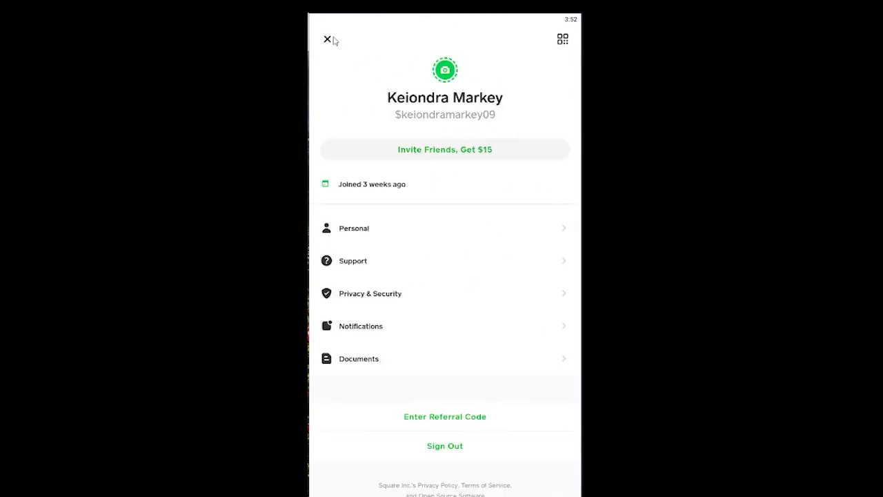